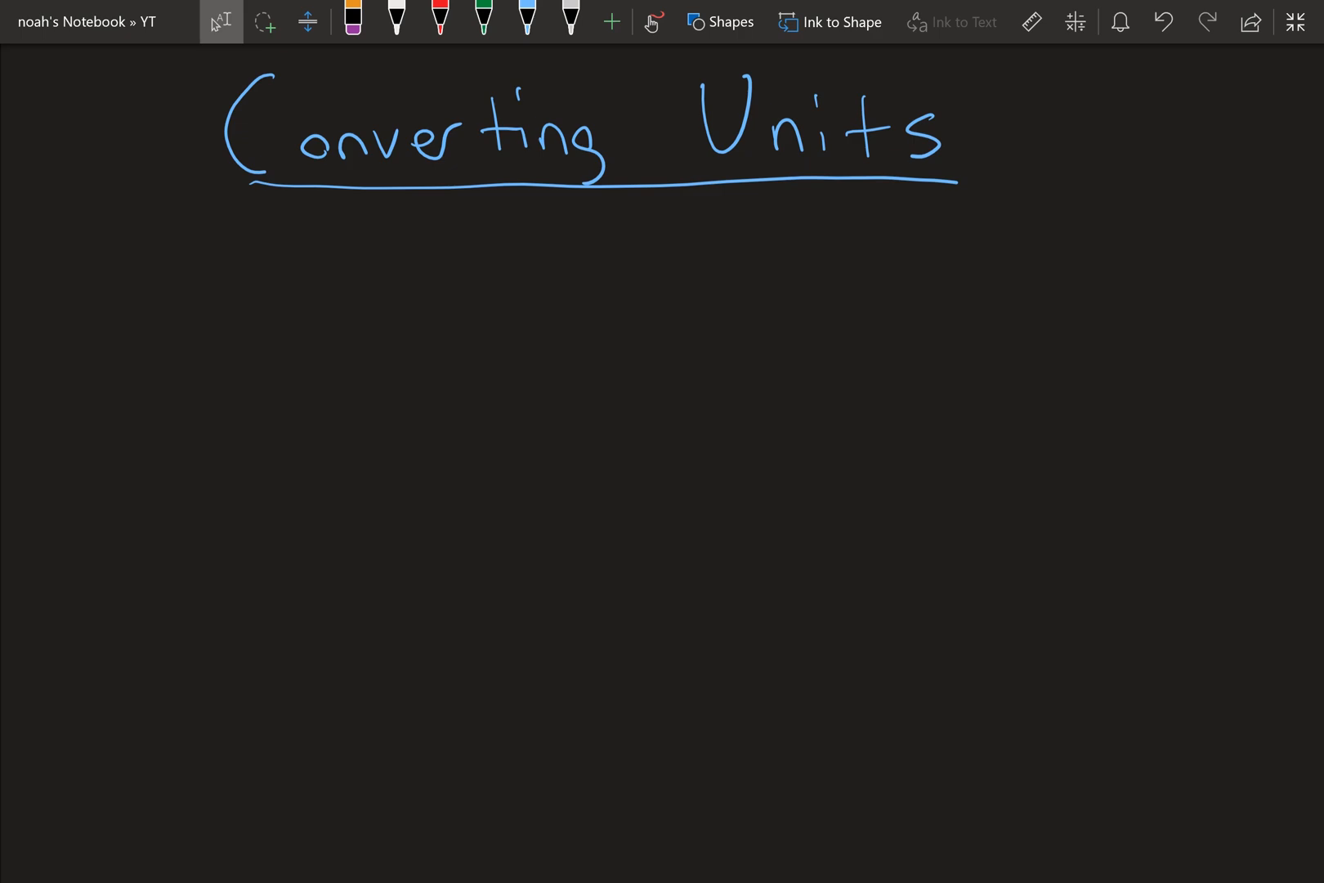
- Handwrite the factors 2.54cm/1in and 12in/1ft in white ink beneath the title
left_click(572, 21)
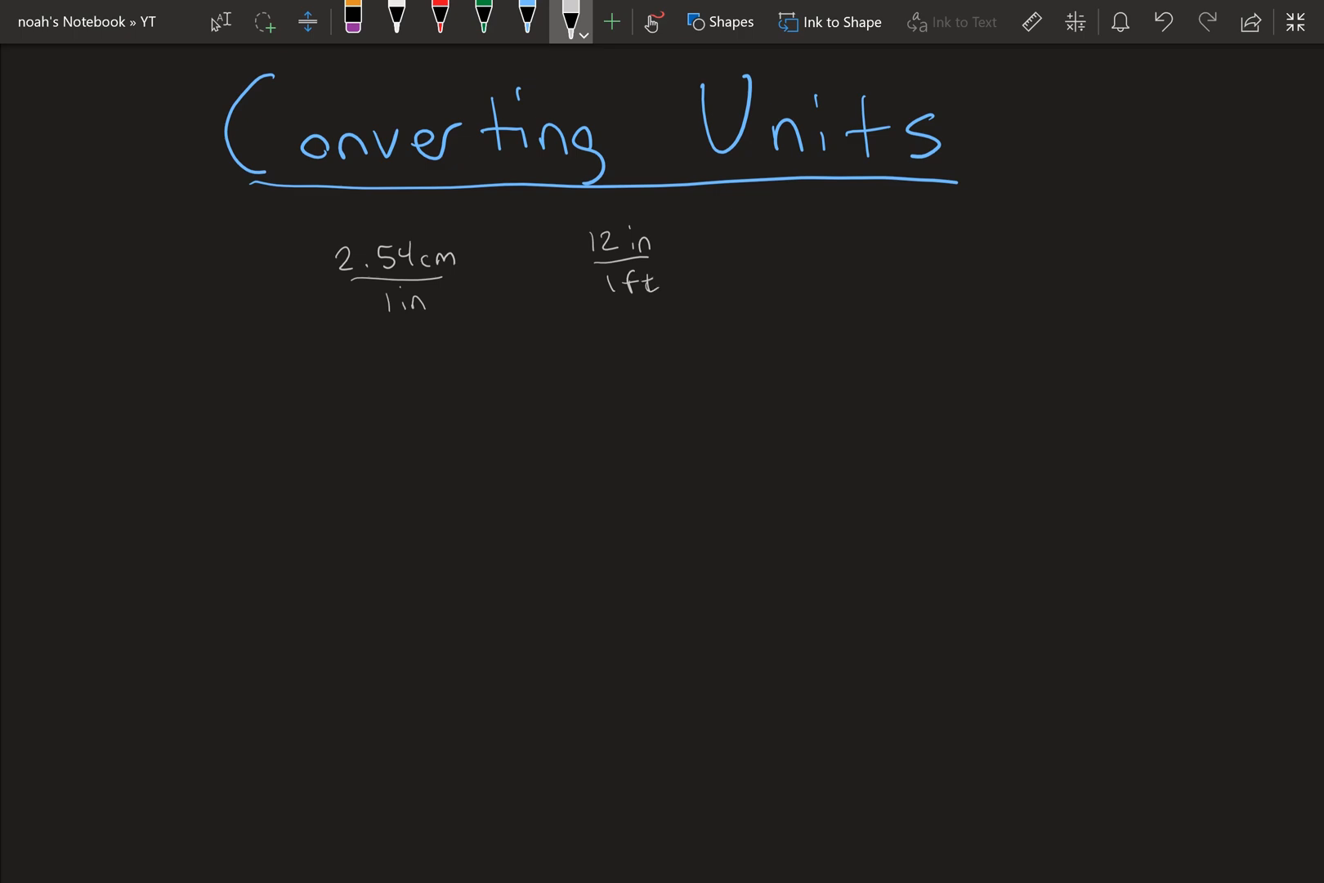
- Write 84cm × 1in/2.54cm × 1ft/12in = 2.76ft in red, then return to white ink
left_click(439, 22)
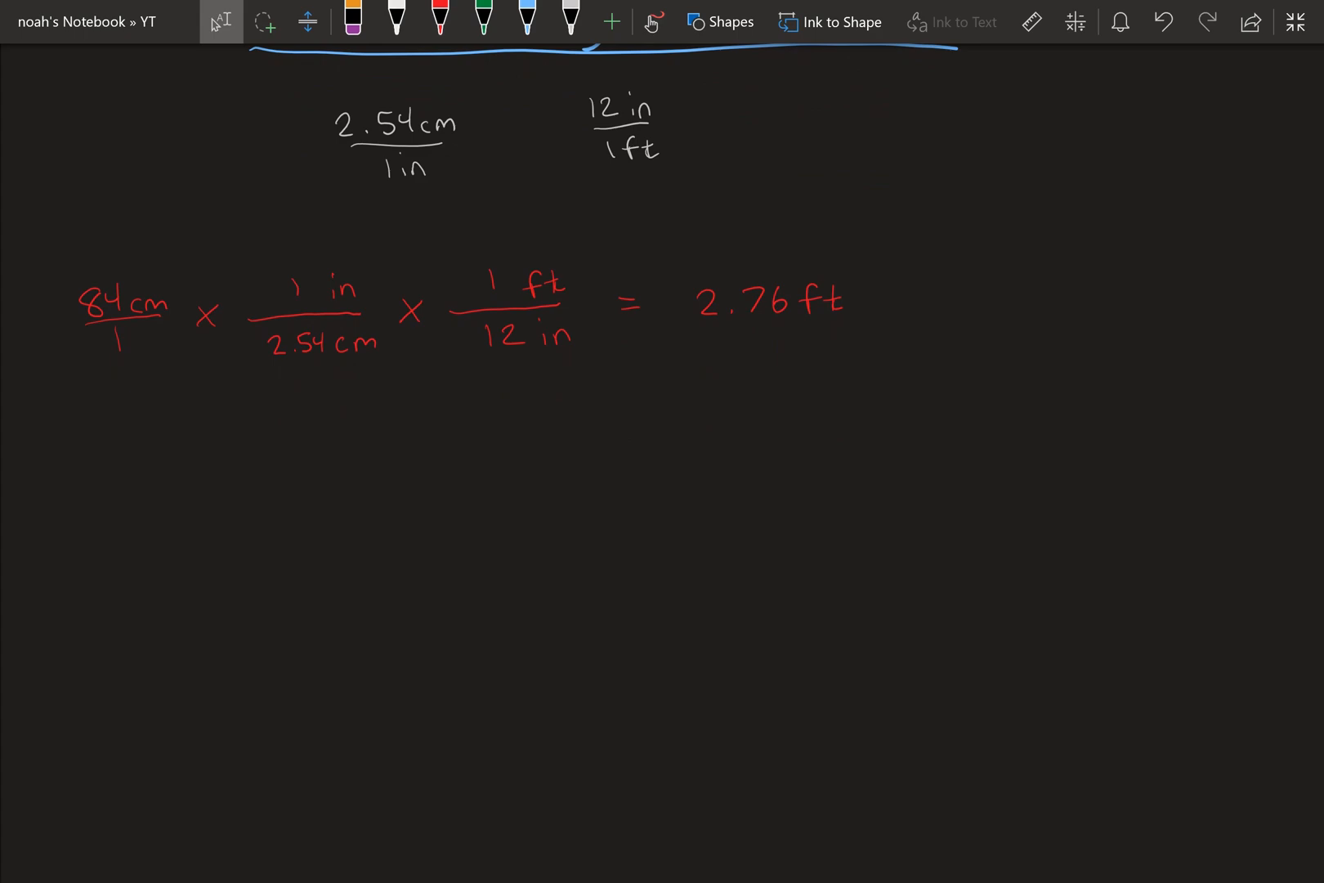
left_click(571, 20)
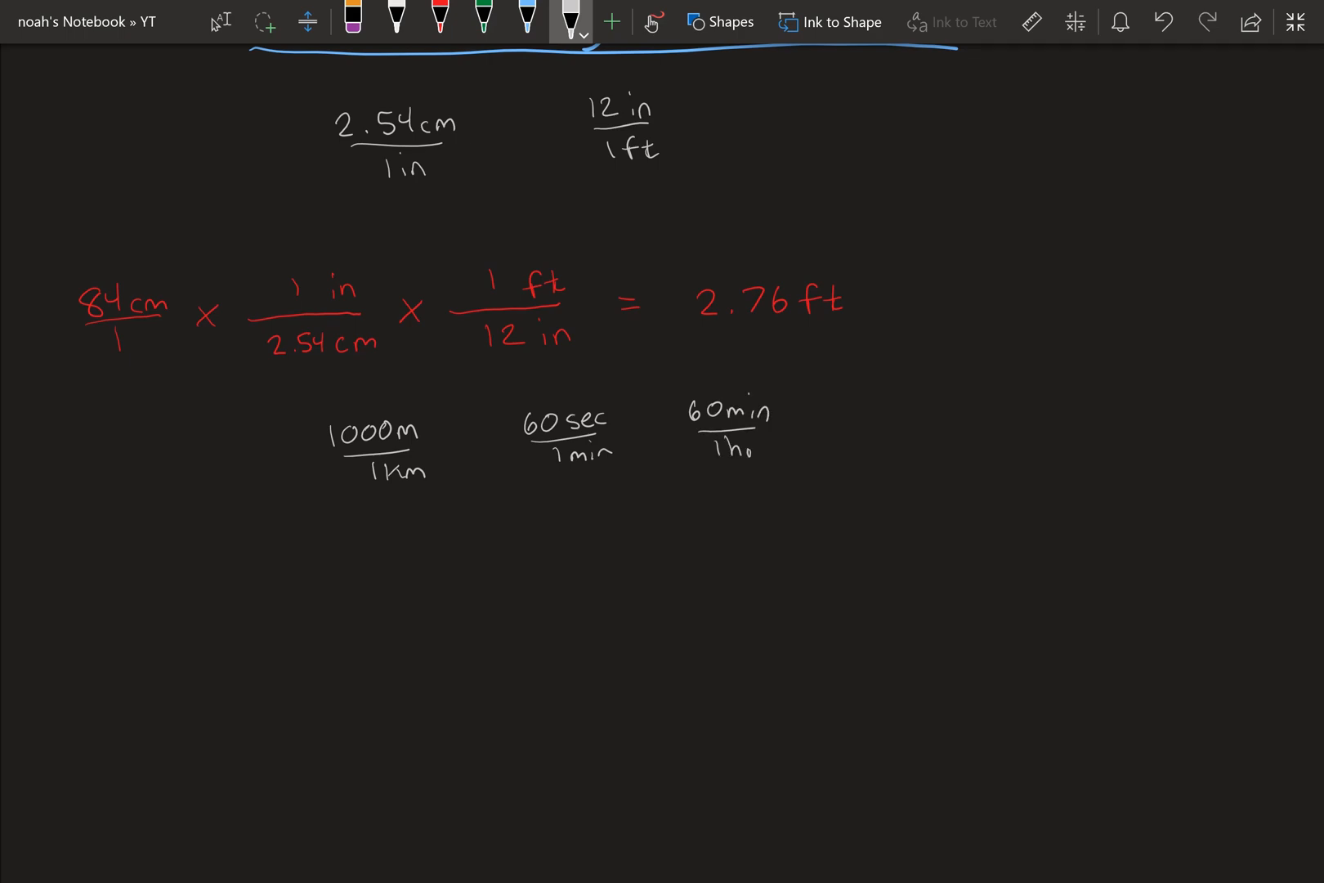
- Handwrite 1000m/1km, 60sec/1min and 60min/1hr in white under the worked example
scroll("up", 3)
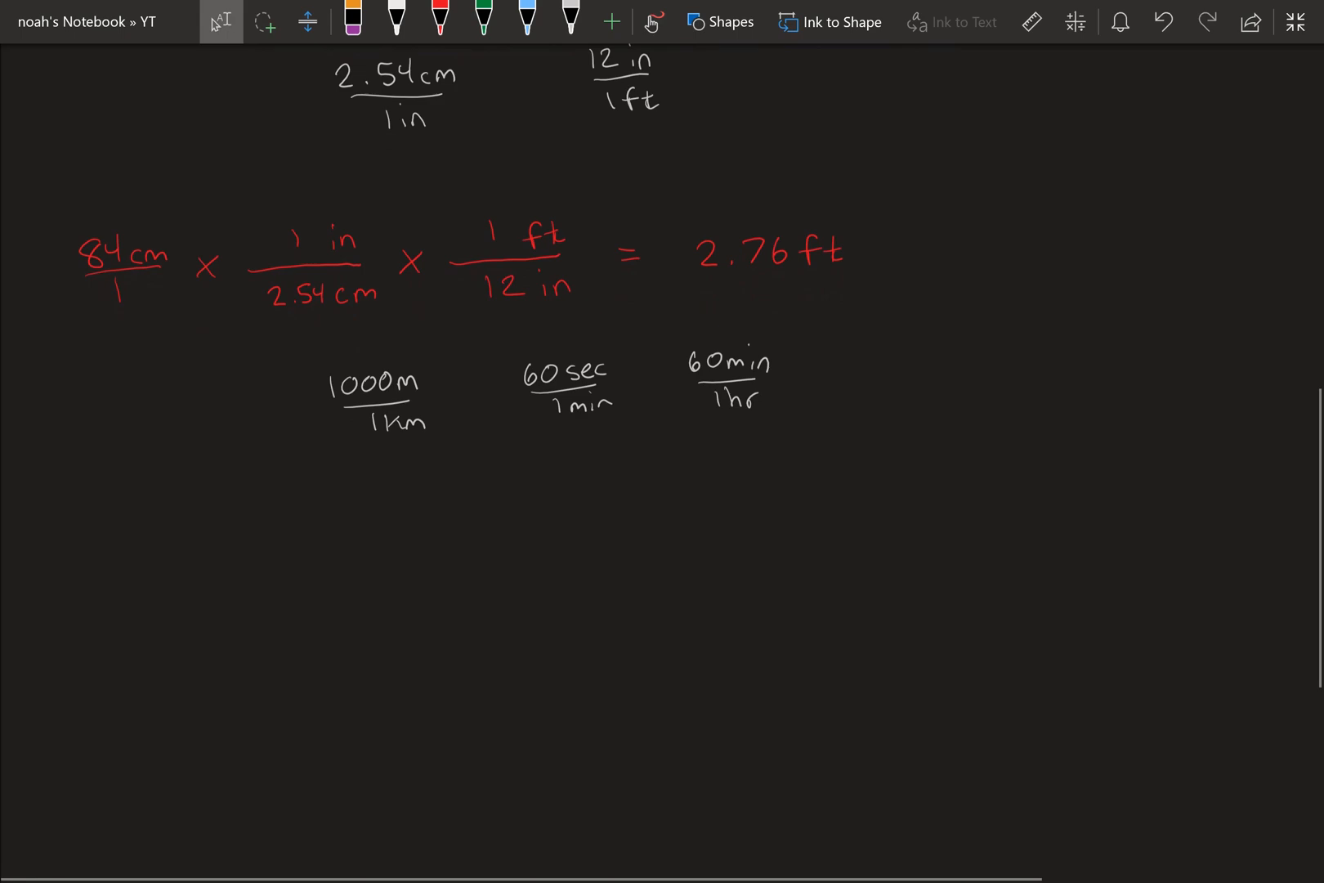
- Write 12m/1sec × 1km/1000m × sec/min in red and mark both sec units in blue
left_click(438, 21)
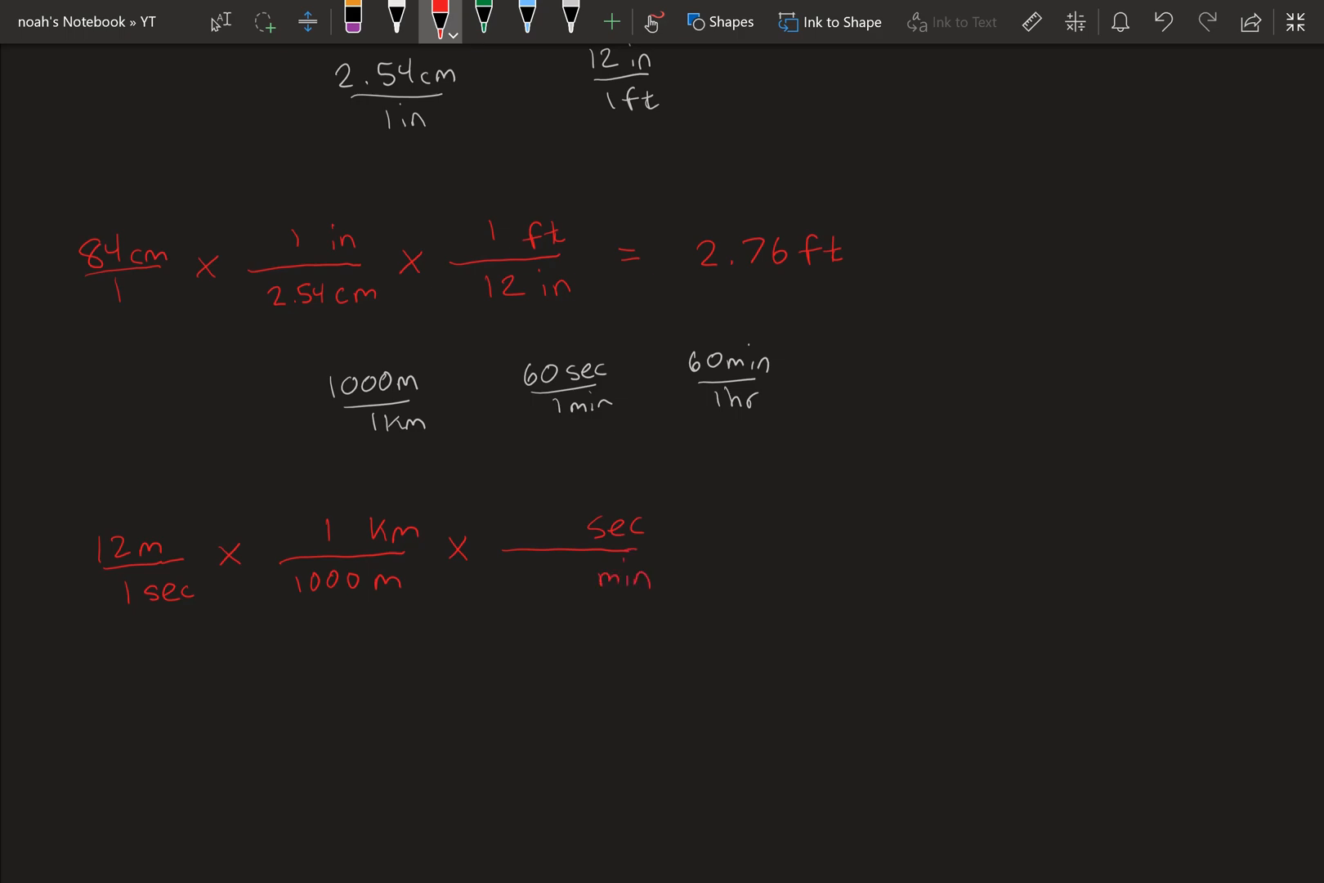
left_click(528, 21)
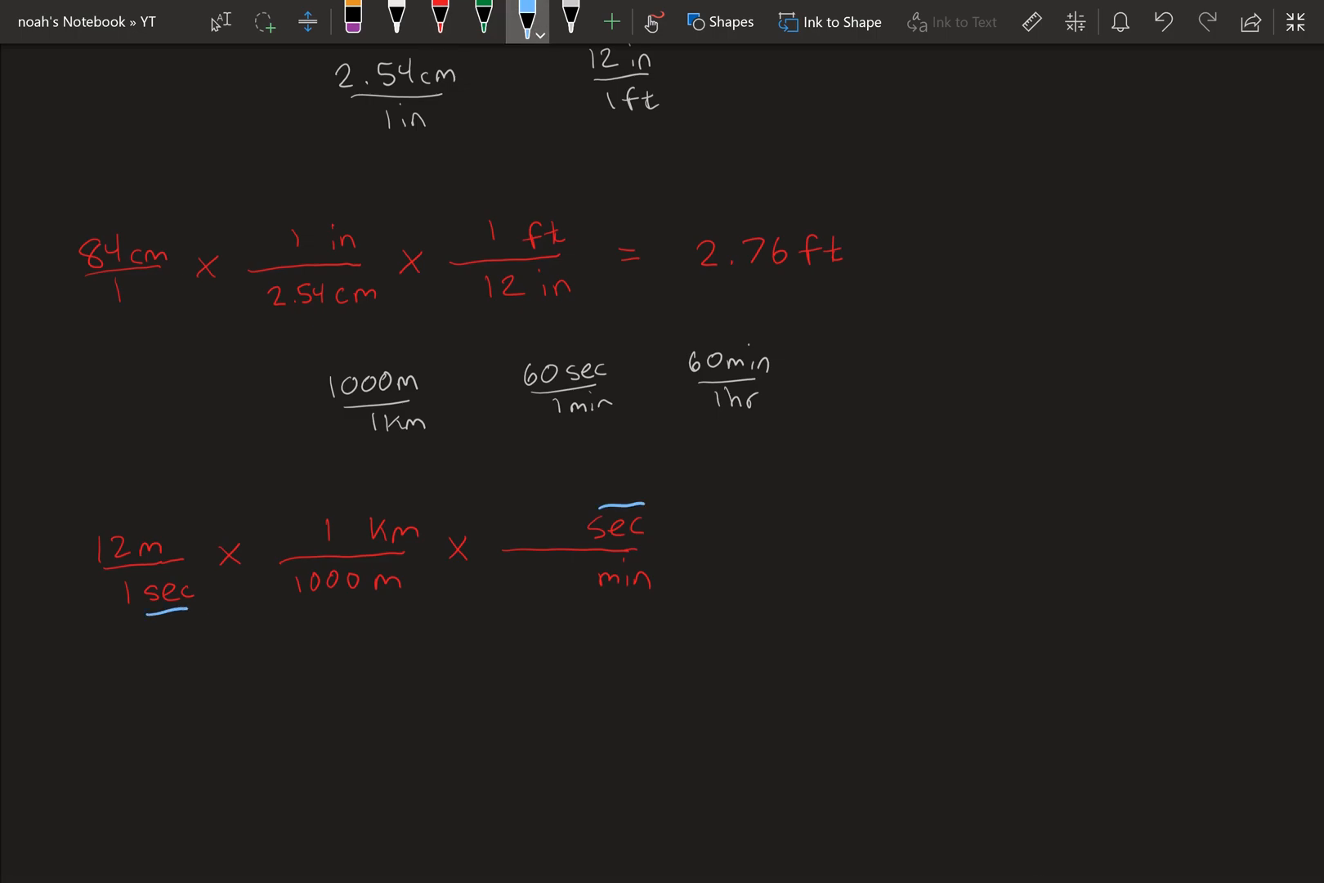
- Complete the chain as 60sec/1min × 60min/1hr in red, then take the blue pen
left_click(440, 21)
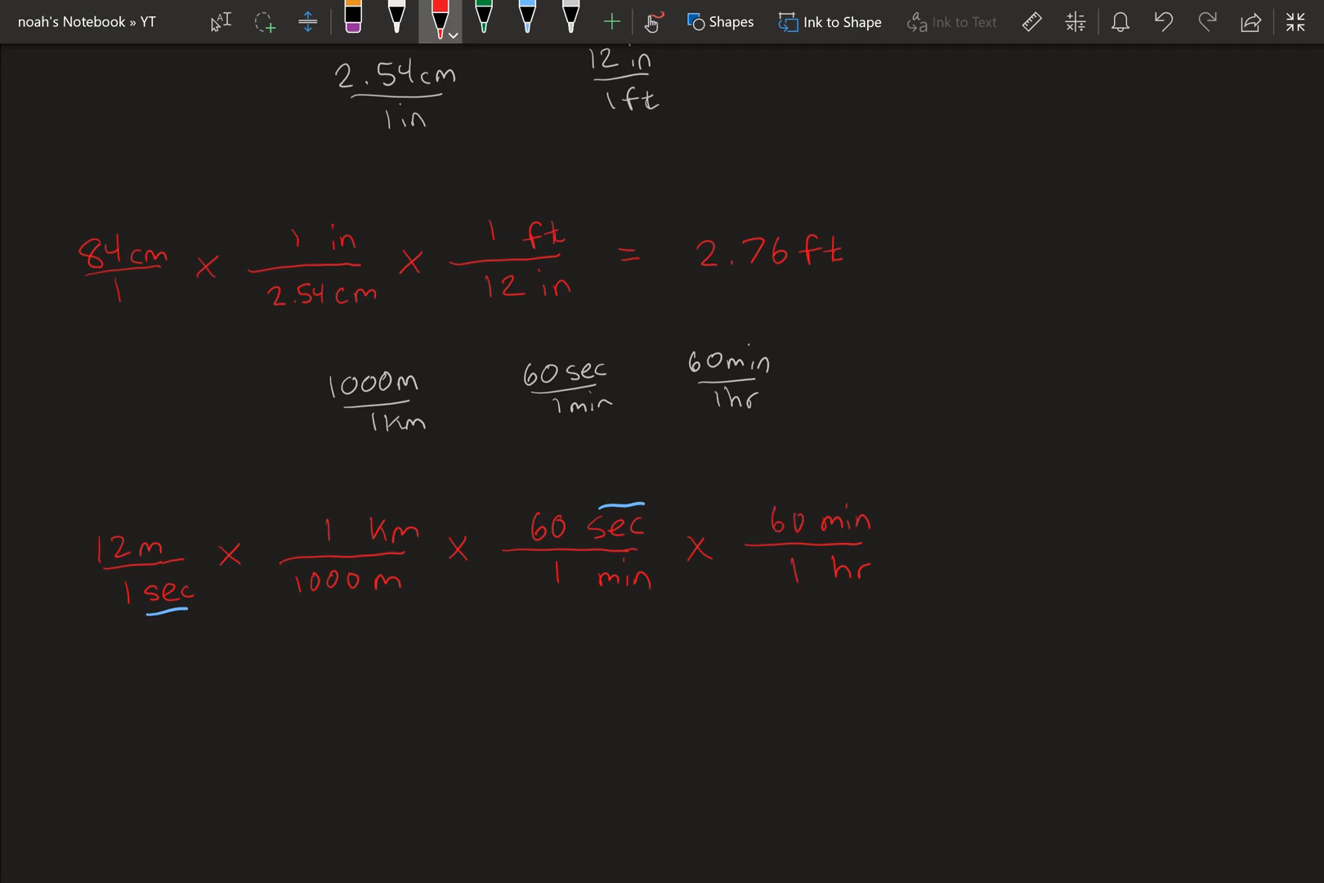
left_click(527, 22)
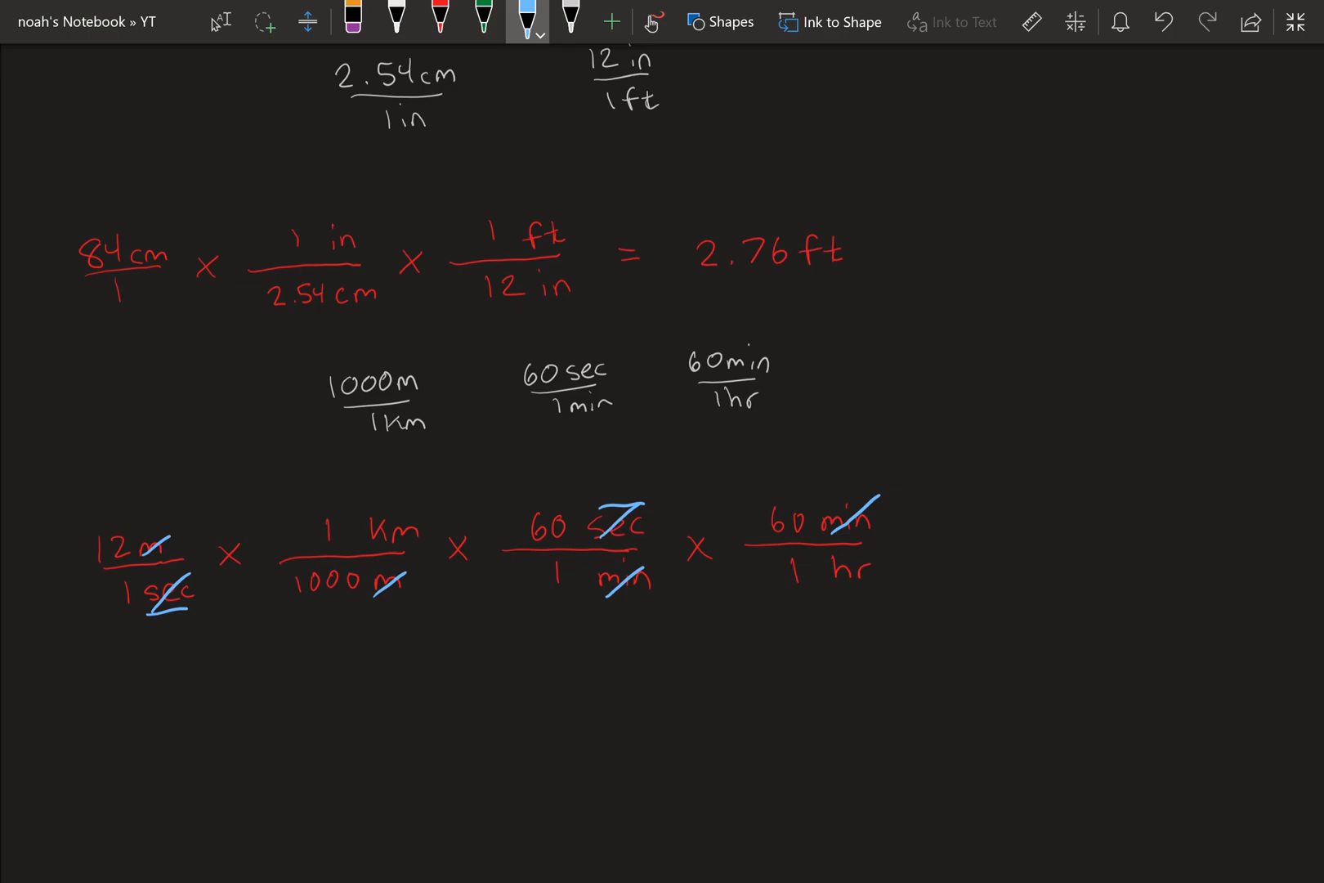
- Strike through the cancelling m, sec and min units in blue, then reselect red ink
left_click(439, 22)
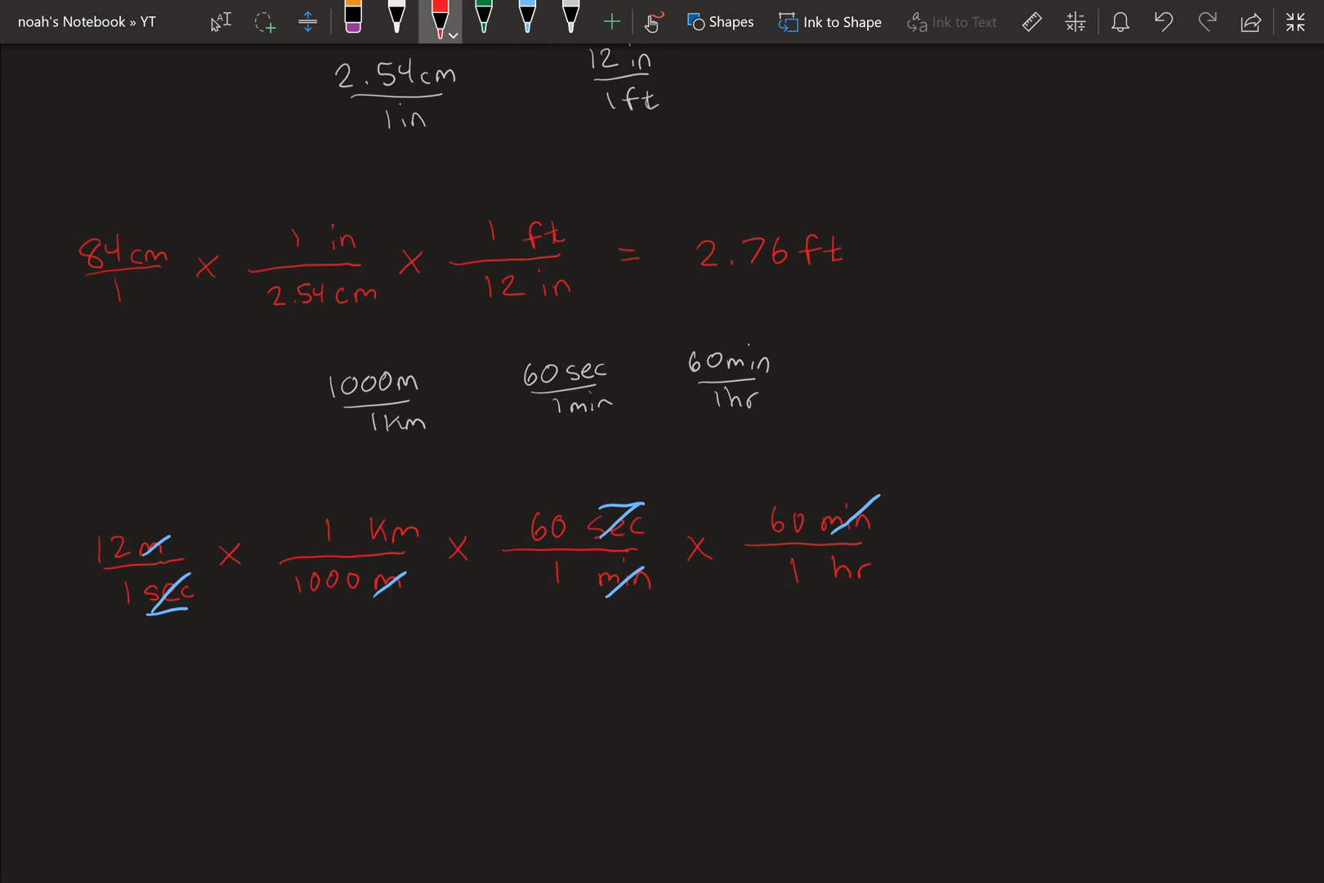